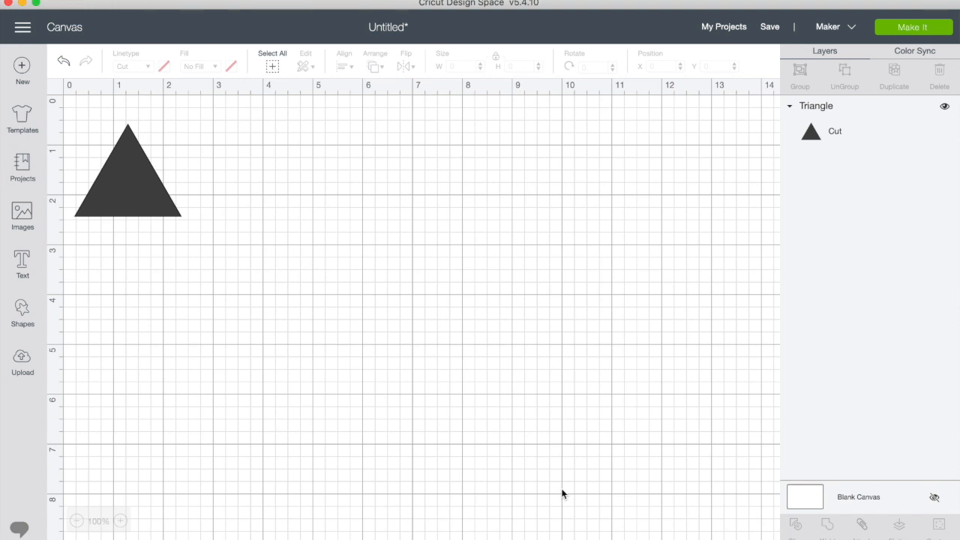
pyautogui.moveTo(330, 267)
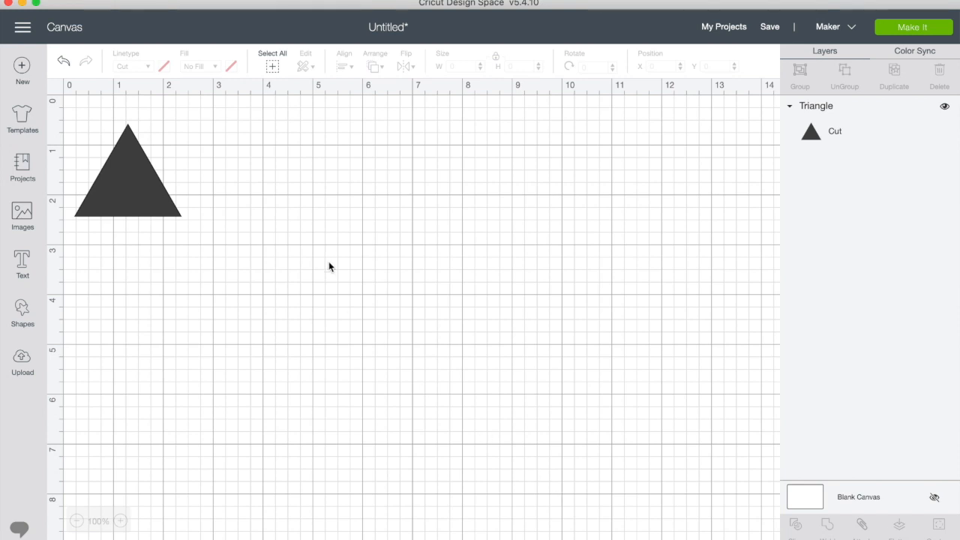
pyautogui.moveTo(128, 202)
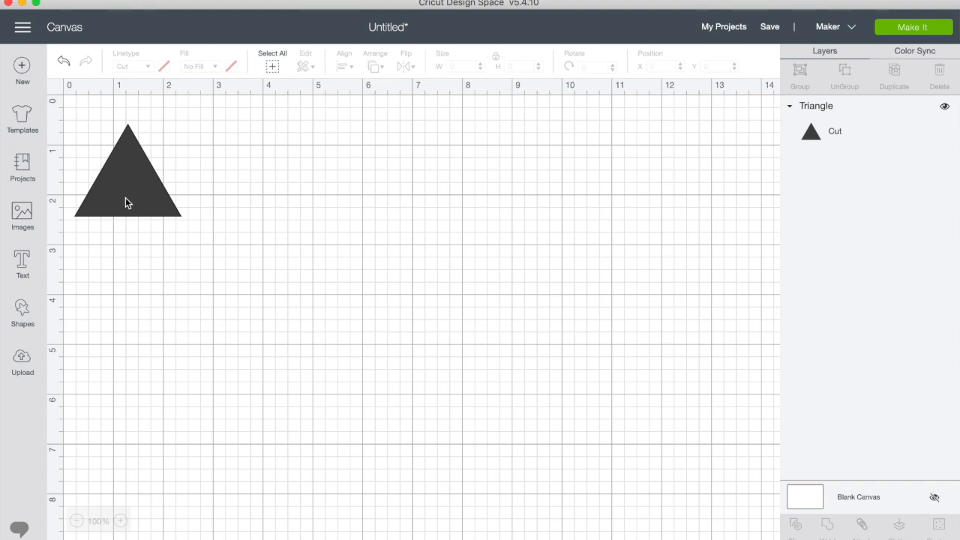
# - Send the selected triangle to the mat preview and try 2 project copies
pyautogui.click(127, 187)
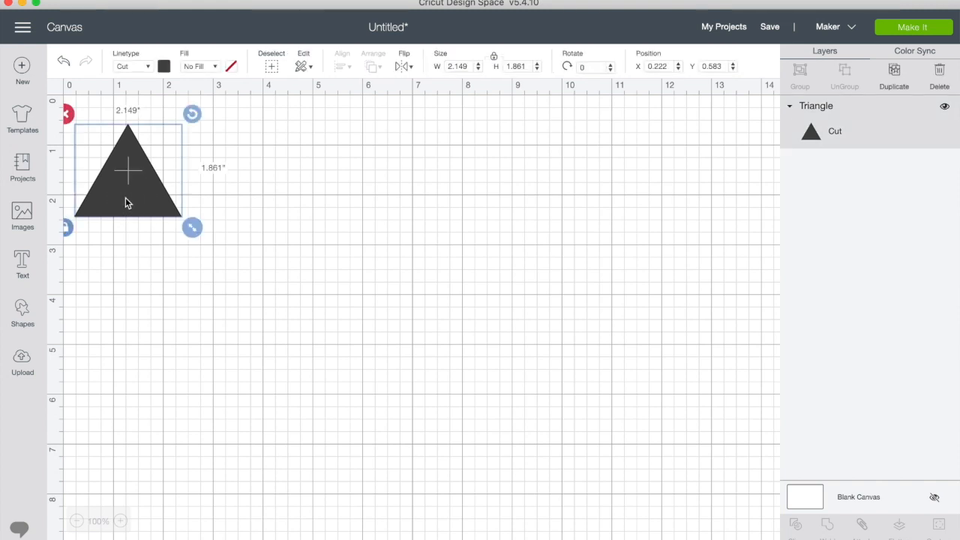
pyautogui.moveTo(327, 195)
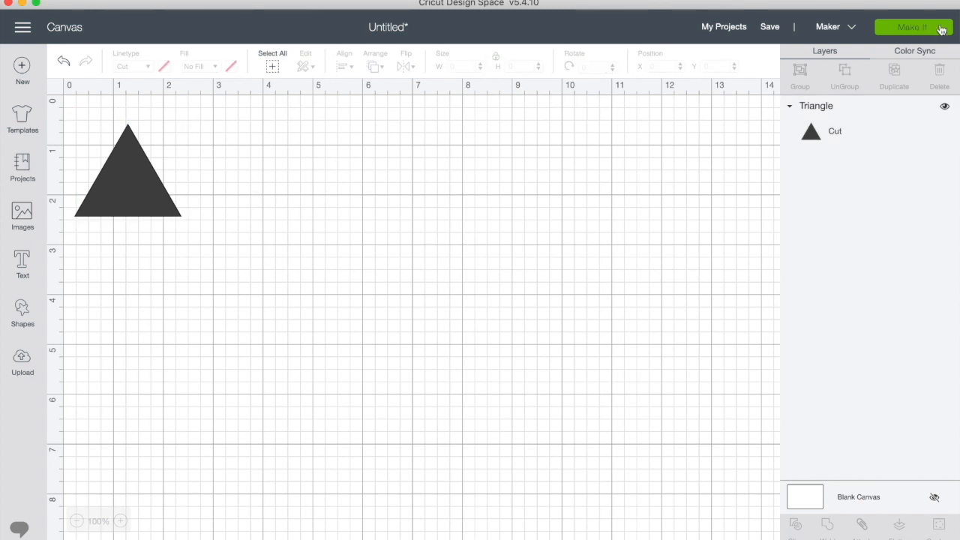
pyautogui.click(915, 27)
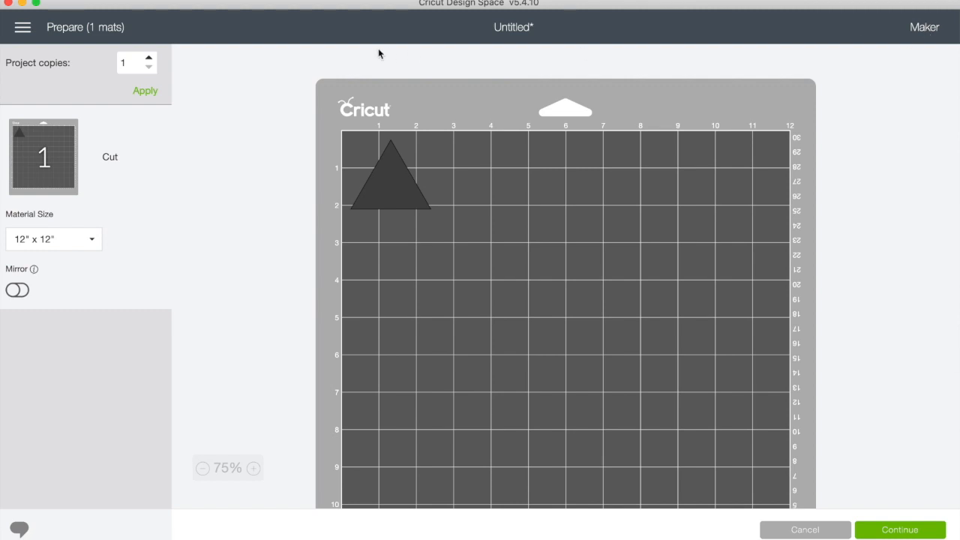
pyautogui.moveTo(54, 69)
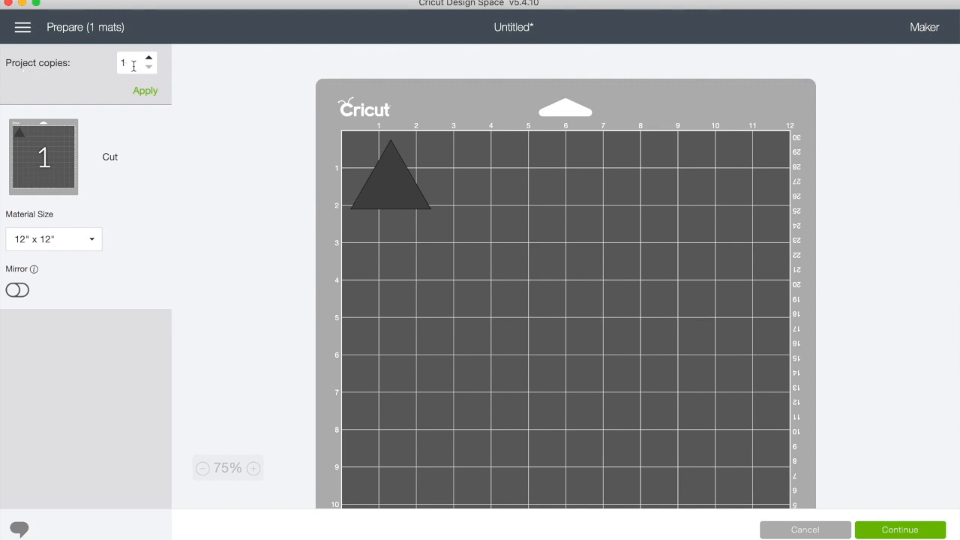
pyautogui.click(147, 59)
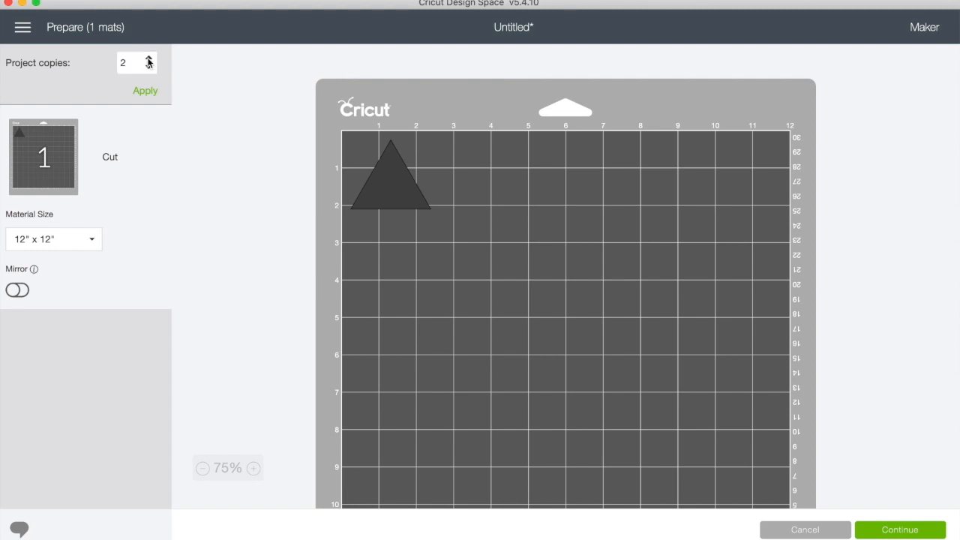
pyautogui.click(144, 90)
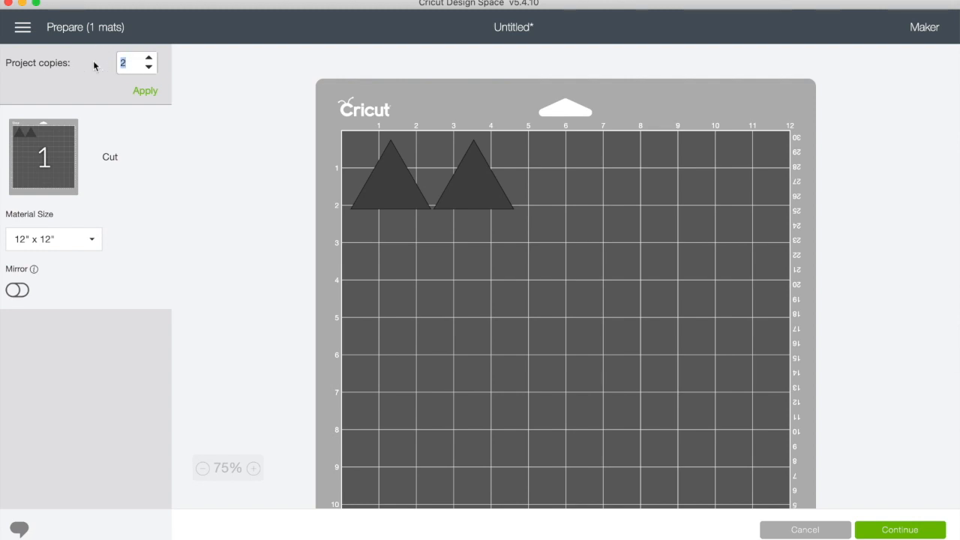
# - Raise Project copies to 25 so five rows of five triangles fill the mat
pyautogui.click(132, 62)
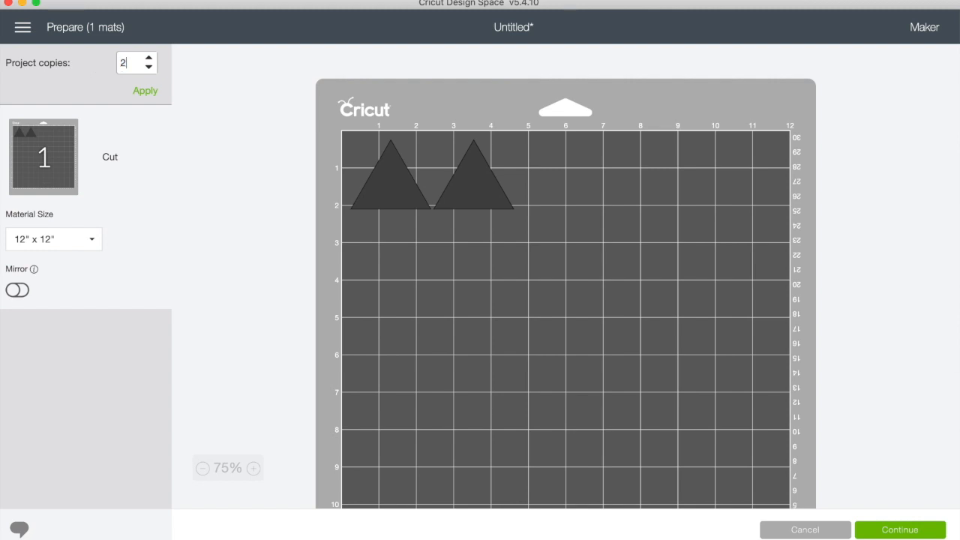
pyautogui.write('25')
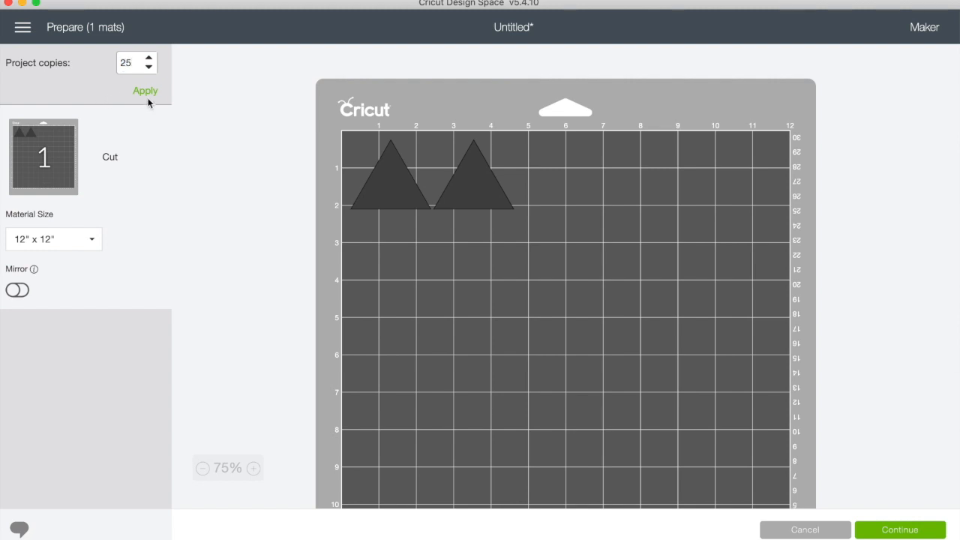
pyautogui.click(144, 89)
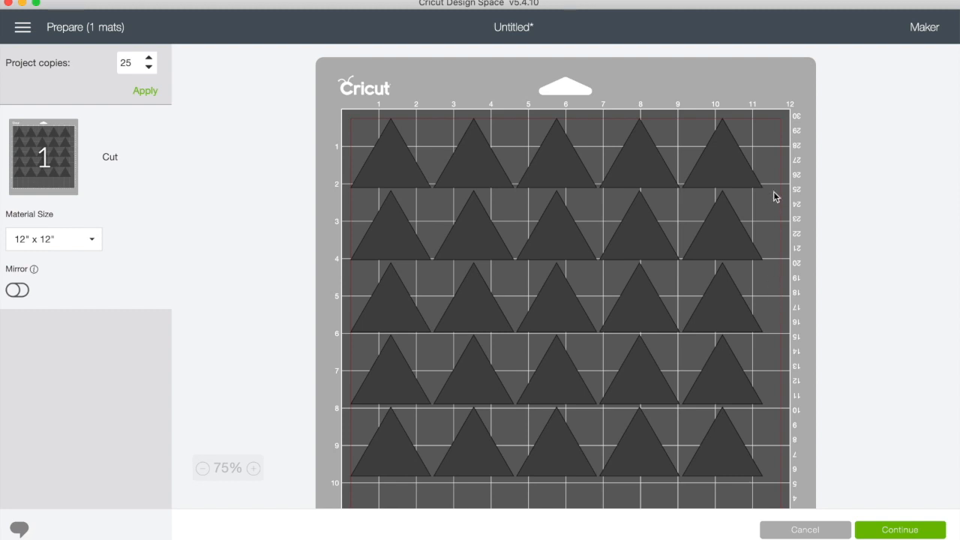
pyautogui.moveTo(772, 180)
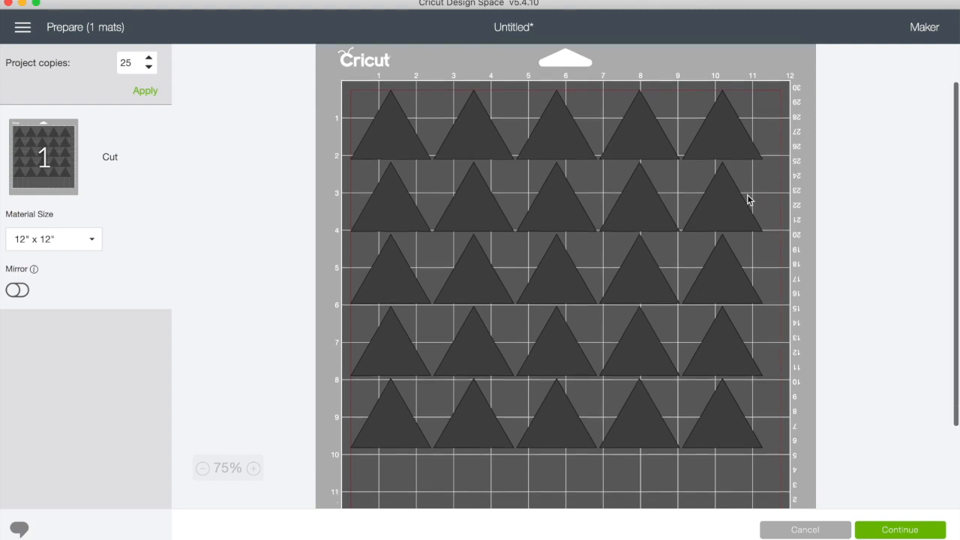
pyautogui.moveTo(501, 258)
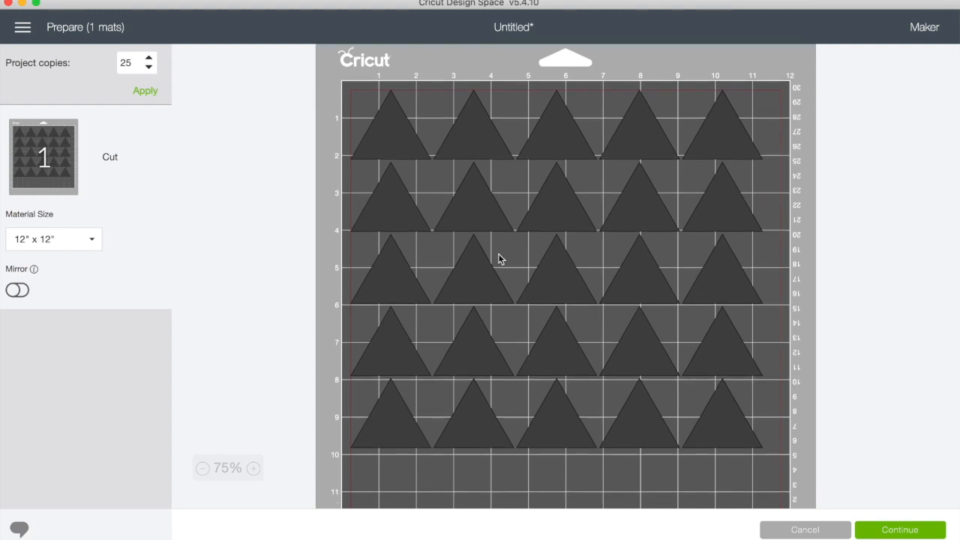
pyautogui.moveTo(489, 174)
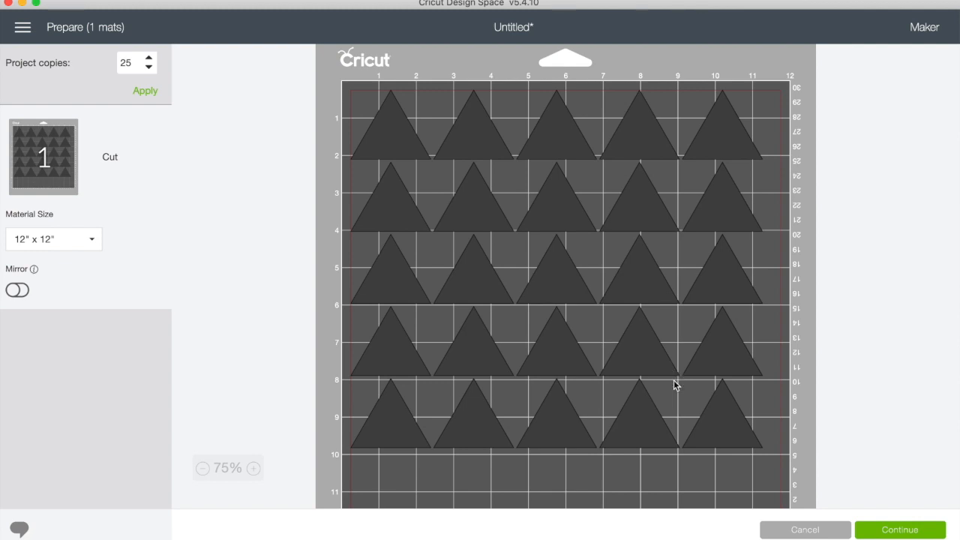
# - Back on the canvas, duplicate the triangle to five and move one out near the 9-inch mark
pyautogui.click(814, 528)
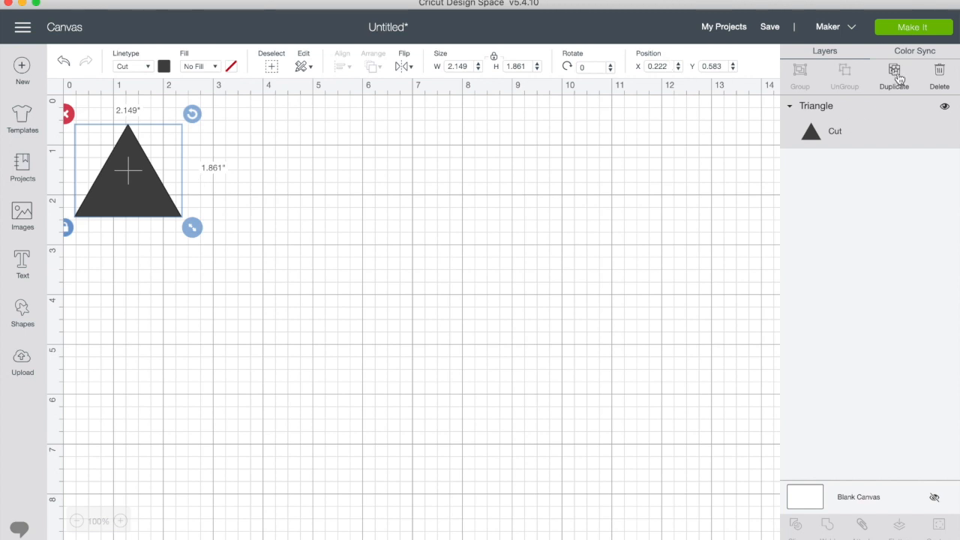
pyautogui.click(893, 72)
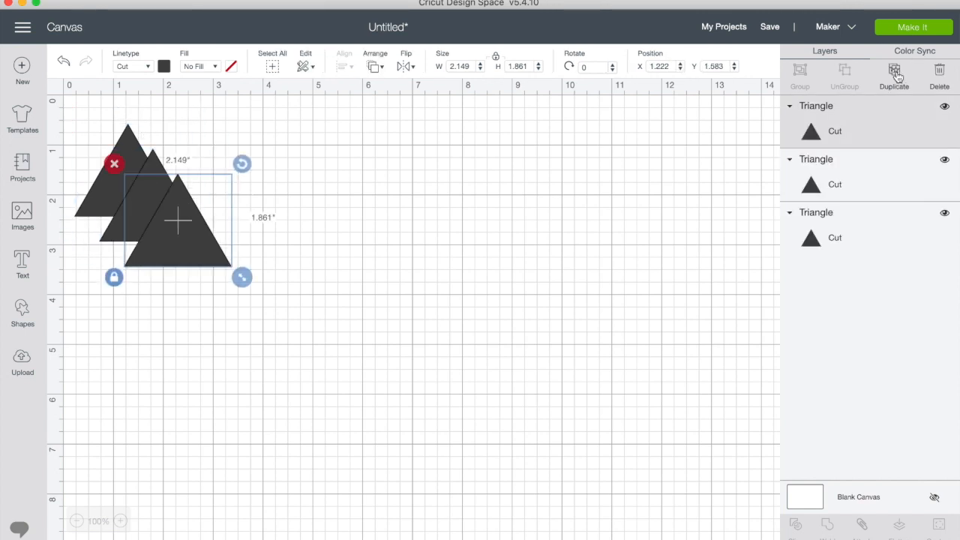
pyautogui.click(893, 72)
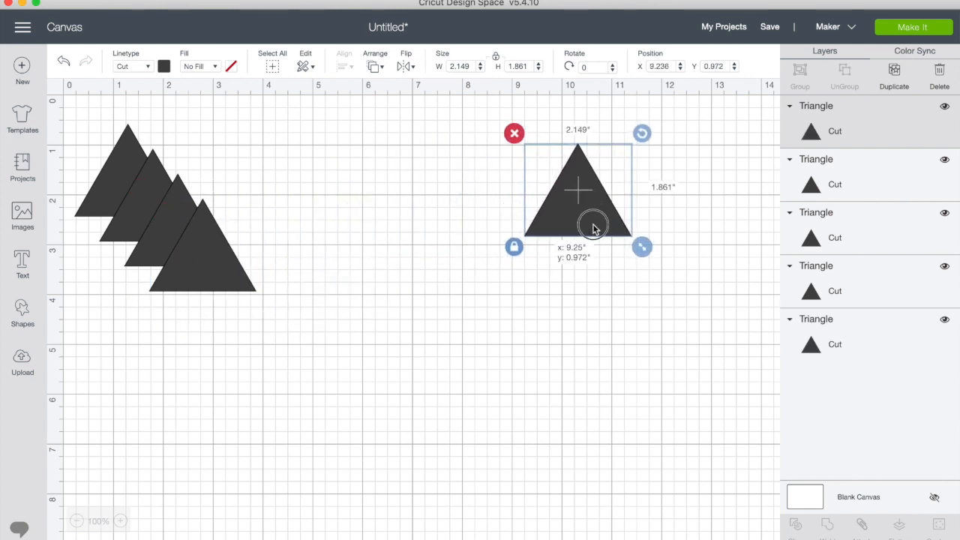
pyautogui.moveTo(592, 226); pyautogui.dragTo(612, 237)
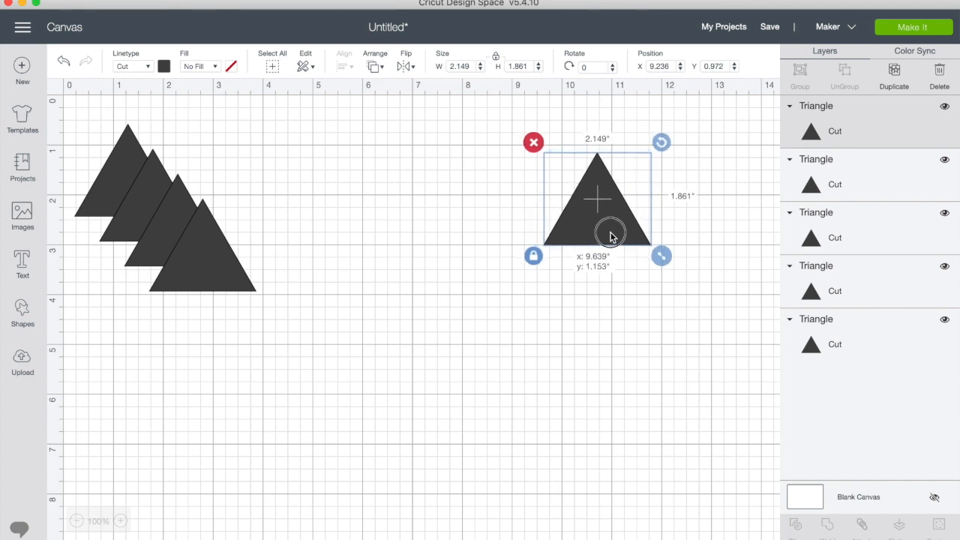
pyautogui.click(81, 113)
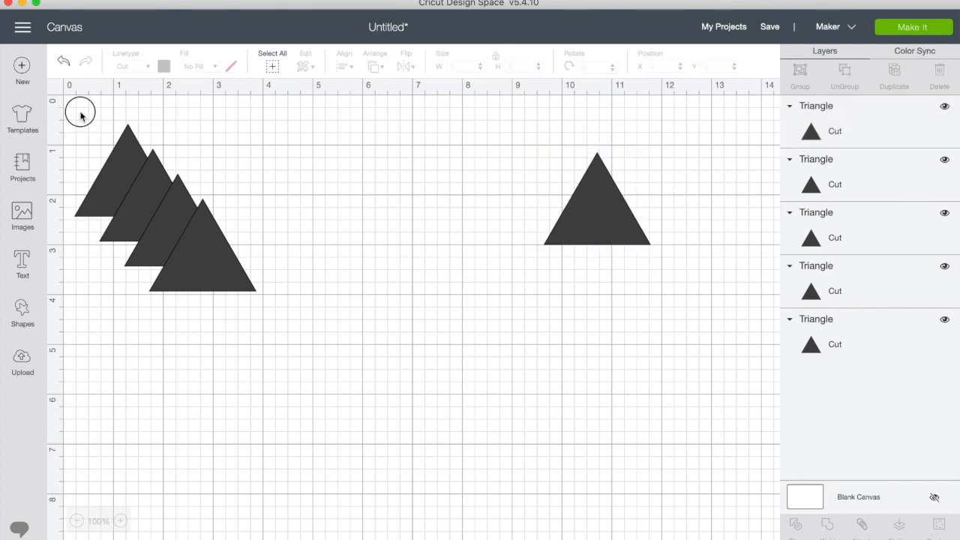
# - Align all five triangles to a common bottom edge and distribute them horizontally
pyautogui.moveTo(81, 111); pyautogui.dragTo(635, 298)
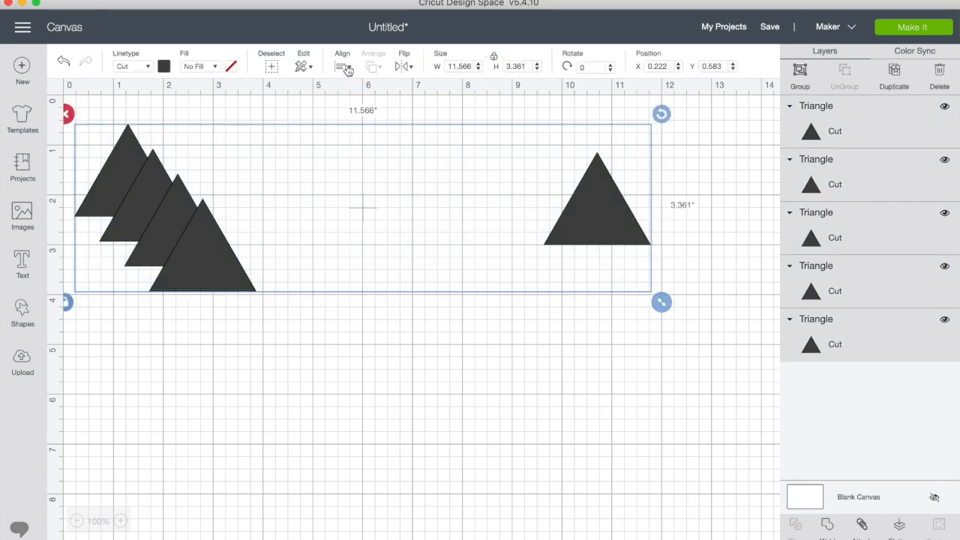
pyautogui.click(340, 66)
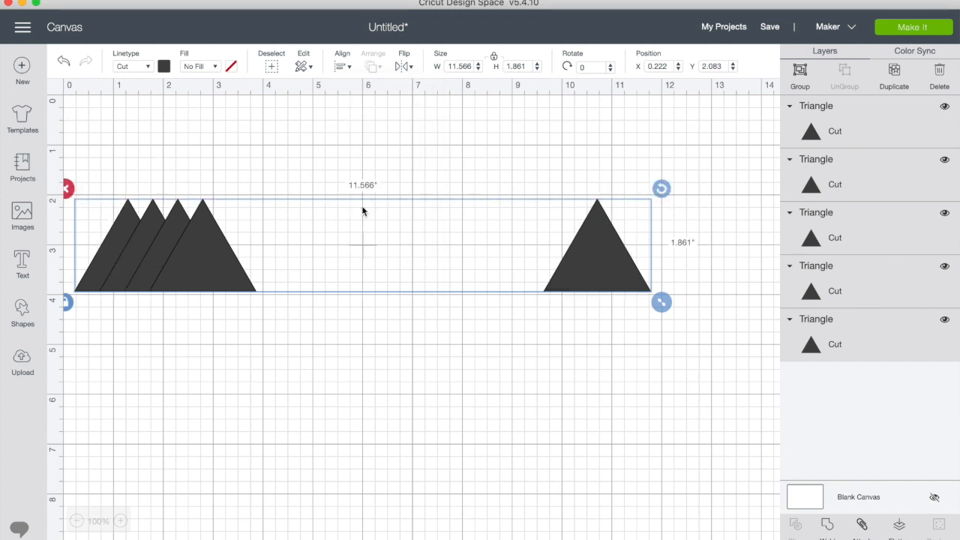
pyautogui.moveTo(368, 204)
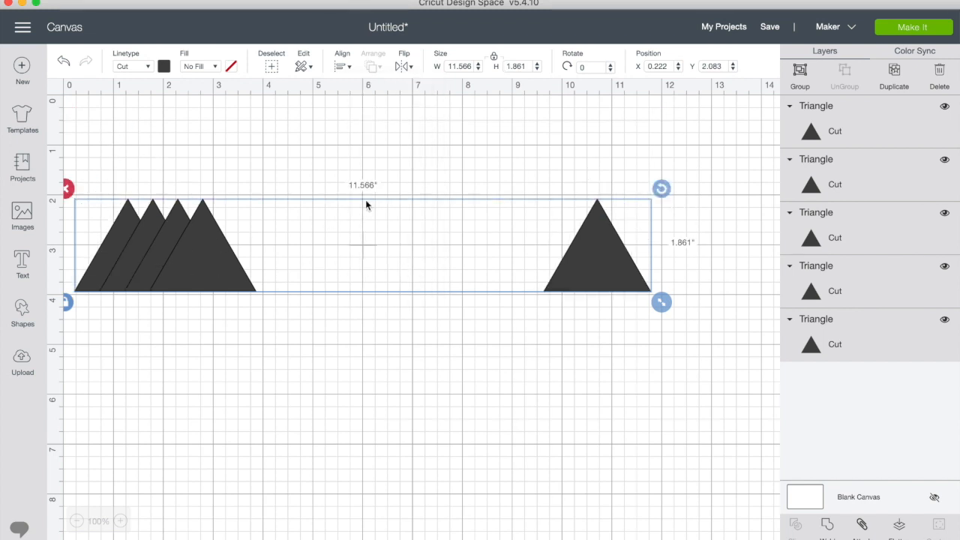
pyautogui.click(344, 66)
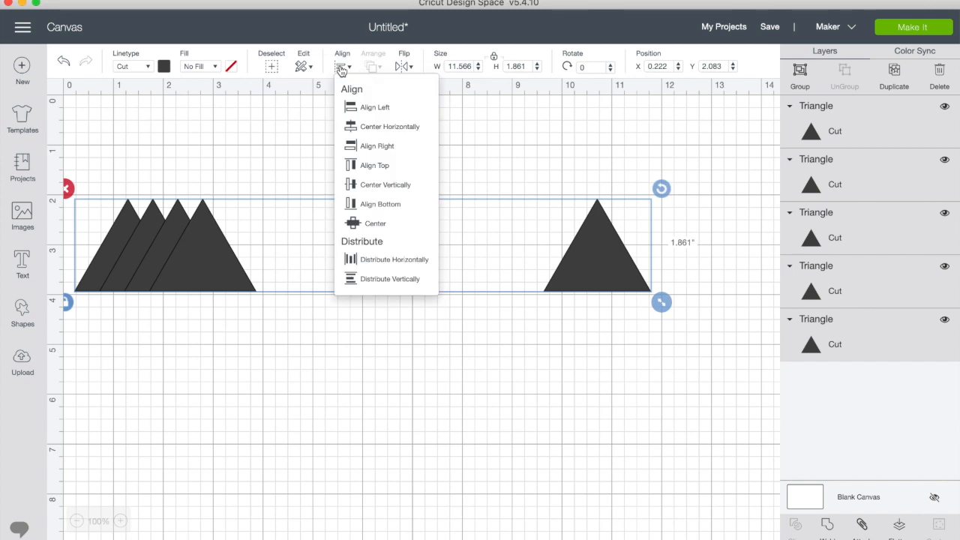
pyautogui.moveTo(375, 258)
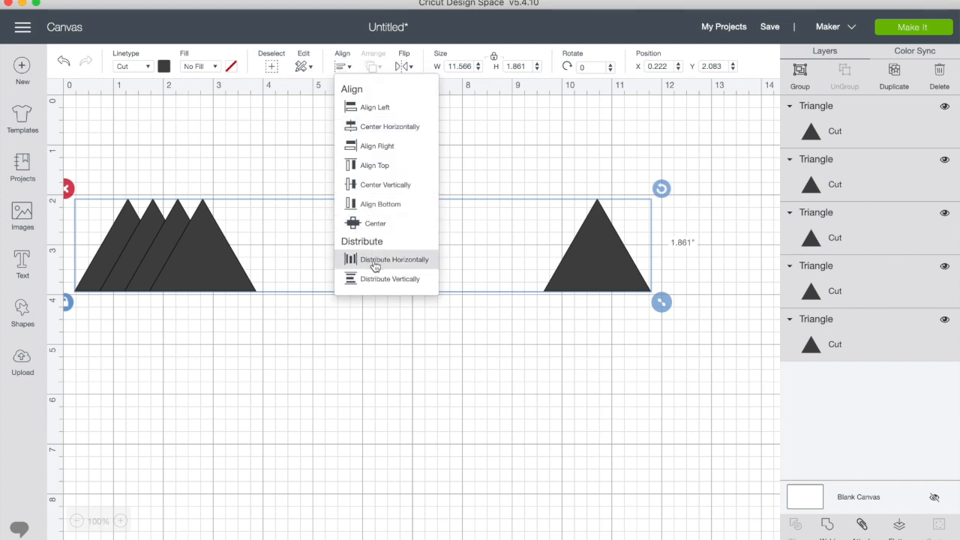
pyautogui.click(387, 258)
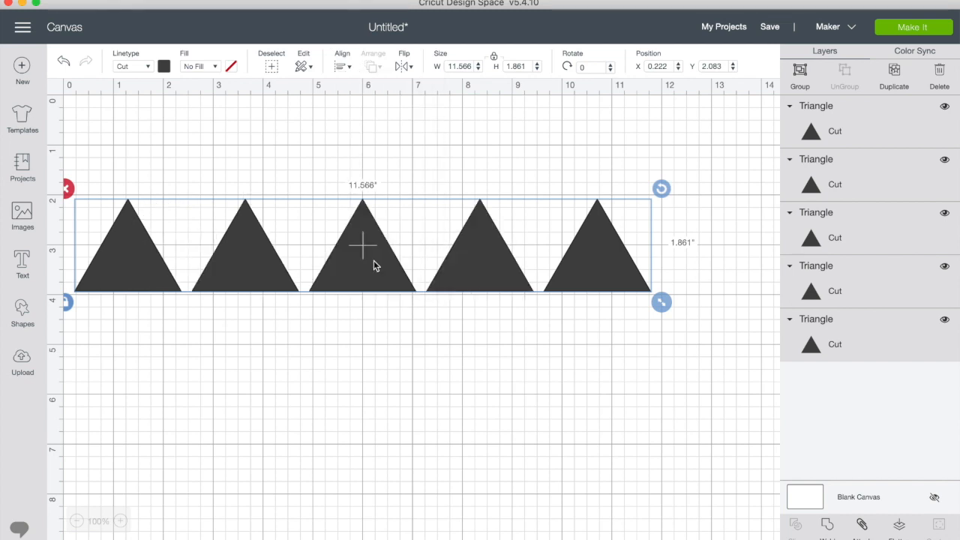
pyautogui.moveTo(261, 291)
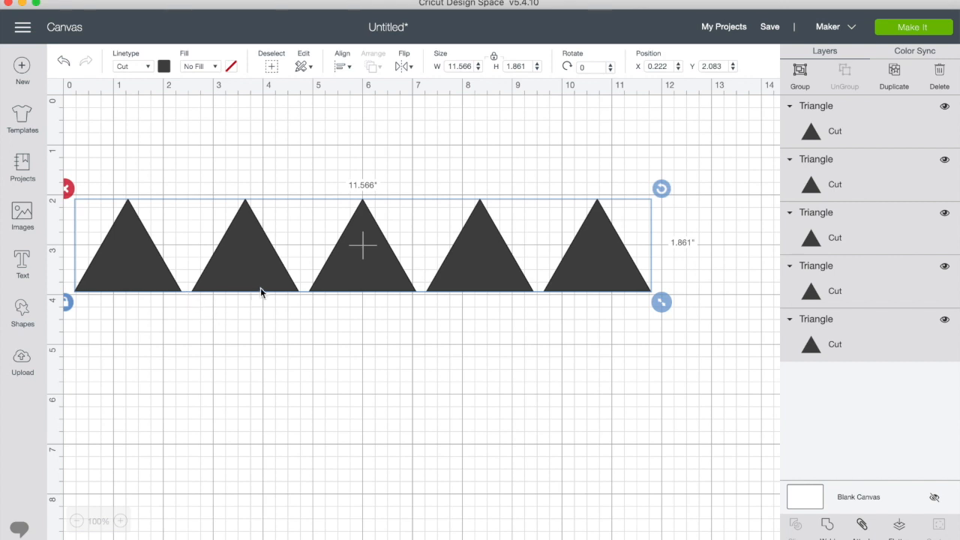
pyautogui.moveTo(552, 293)
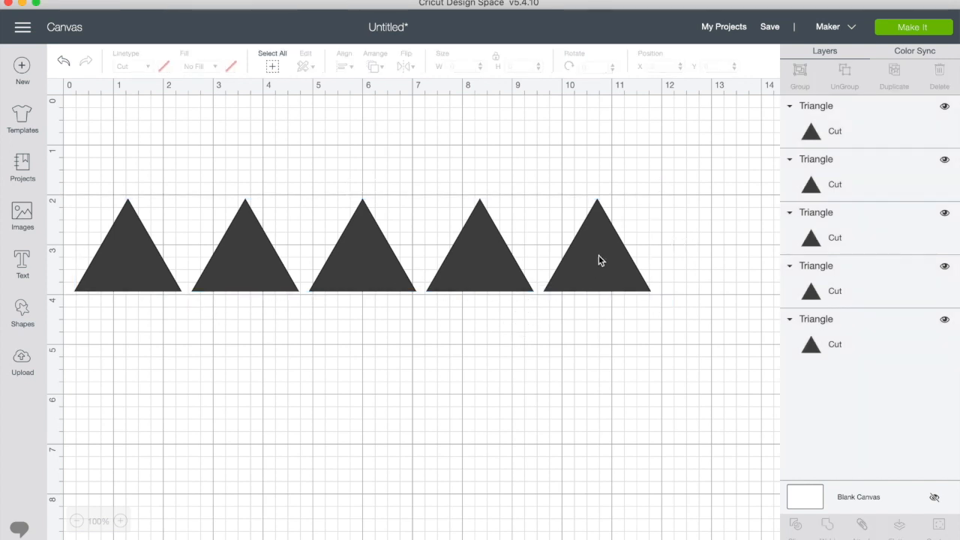
# - Attach the five triangles into one row, check it on the mat preview, then cancel back
pyautogui.click(597, 258)
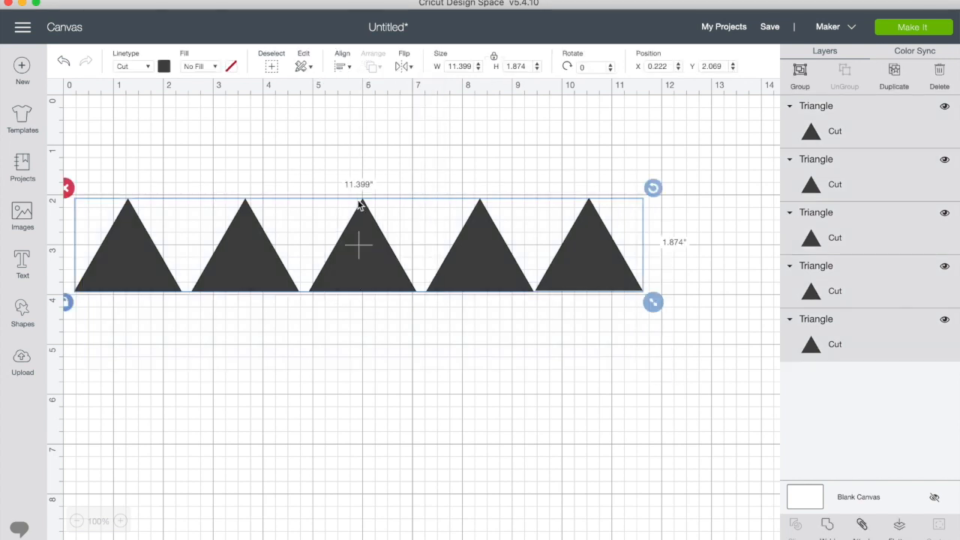
pyautogui.click(341, 66)
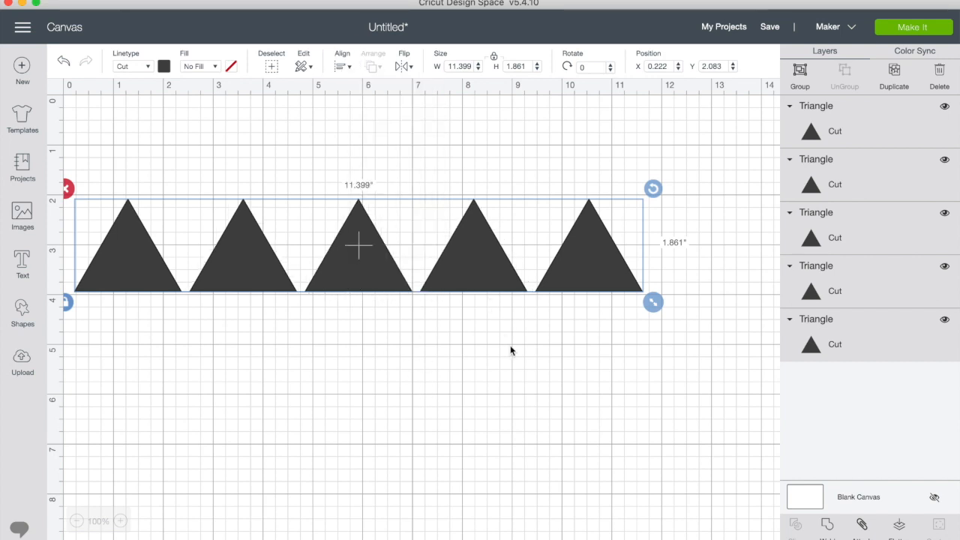
pyautogui.moveTo(859, 495)
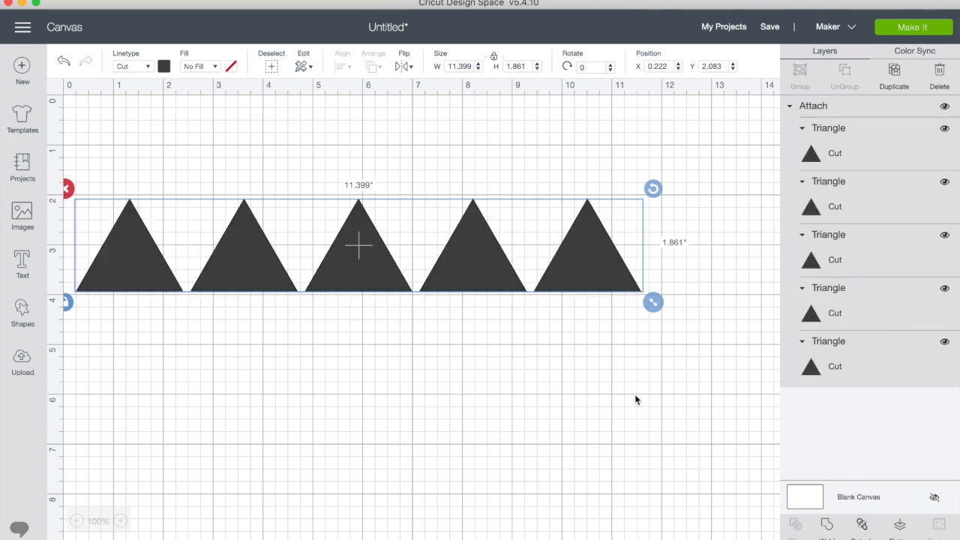
pyautogui.click(913, 27)
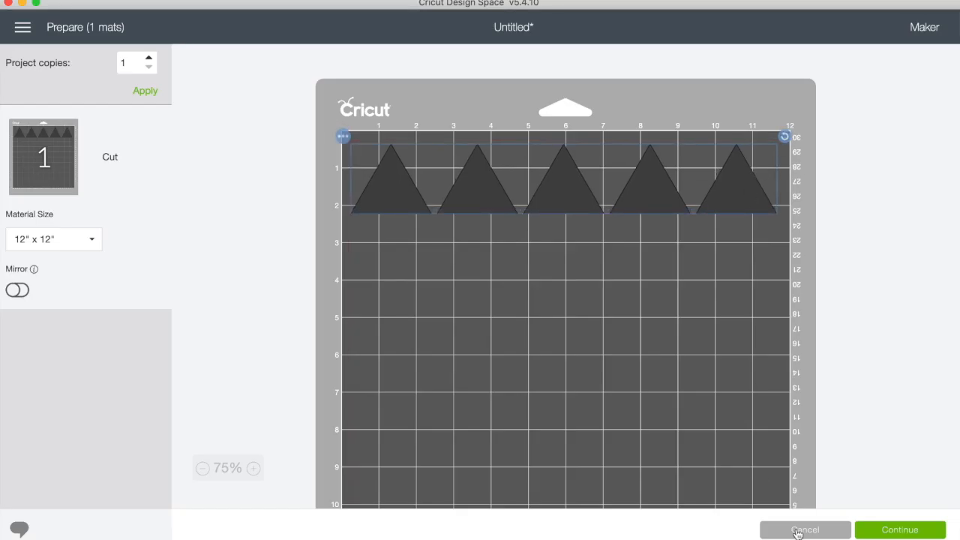
pyautogui.click(801, 529)
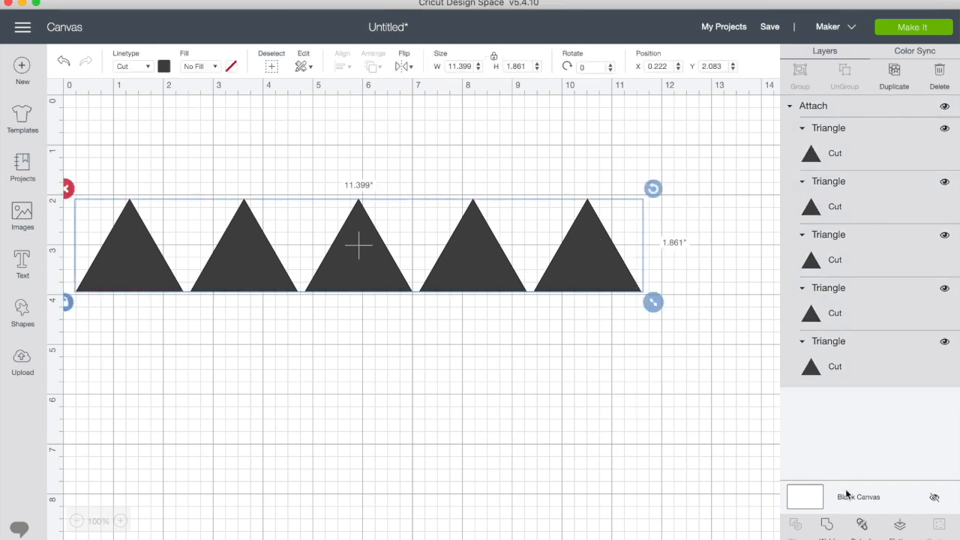
# - Duplicate the row, rotate it 180 and nest it into the first row's gaps, then preview the strip
pyautogui.click(894, 71)
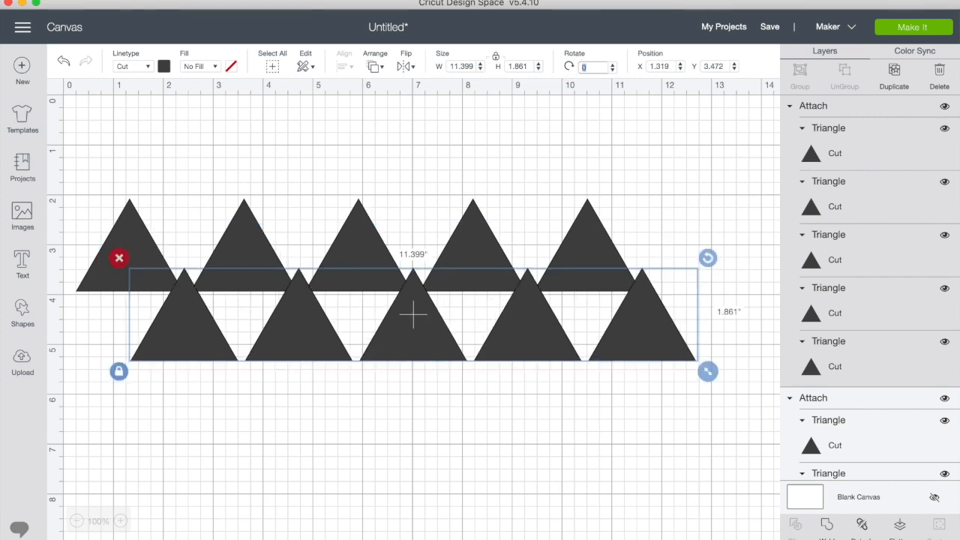
pyautogui.write('180')
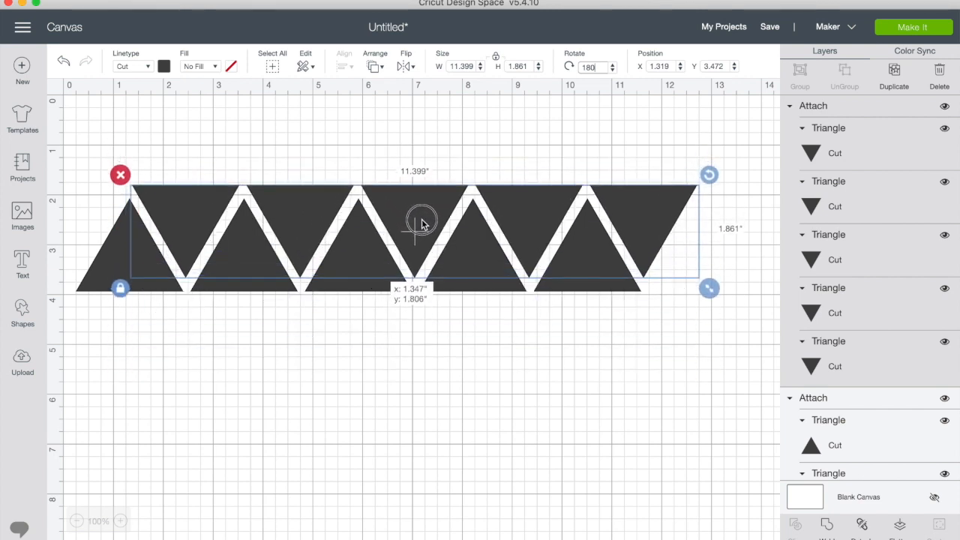
pyautogui.moveTo(422, 222); pyautogui.dragTo(422, 231)
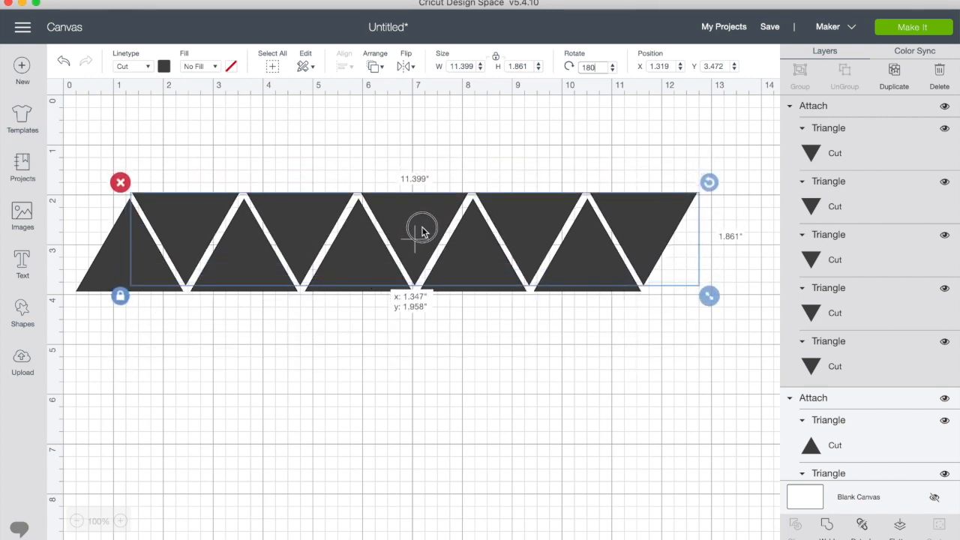
pyautogui.moveTo(423, 231); pyautogui.dragTo(667, 227)
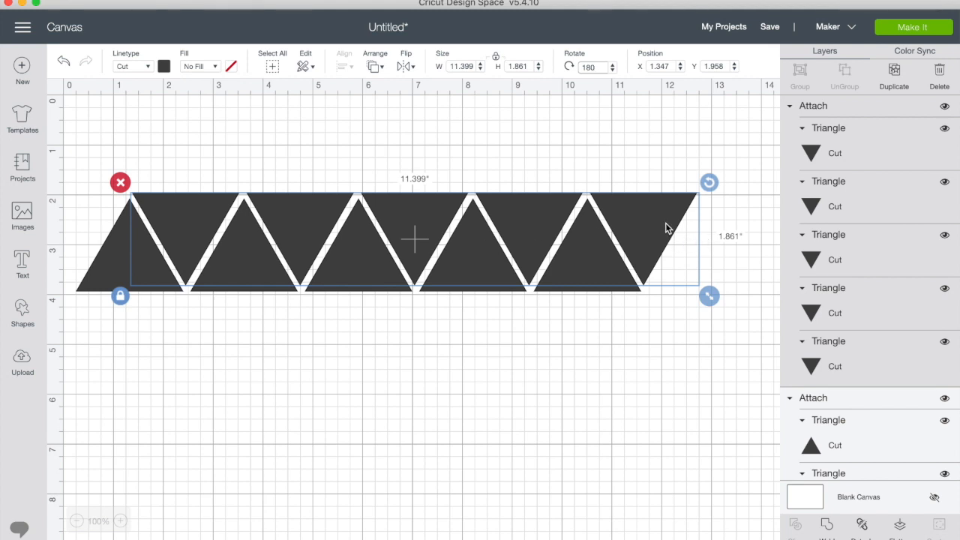
pyautogui.moveTo(463, 78)
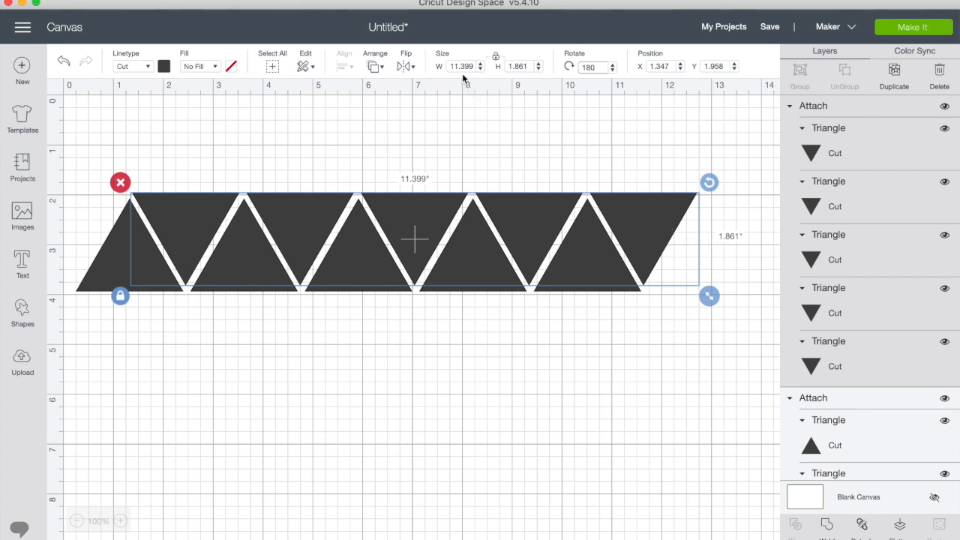
pyautogui.moveTo(102, 288)
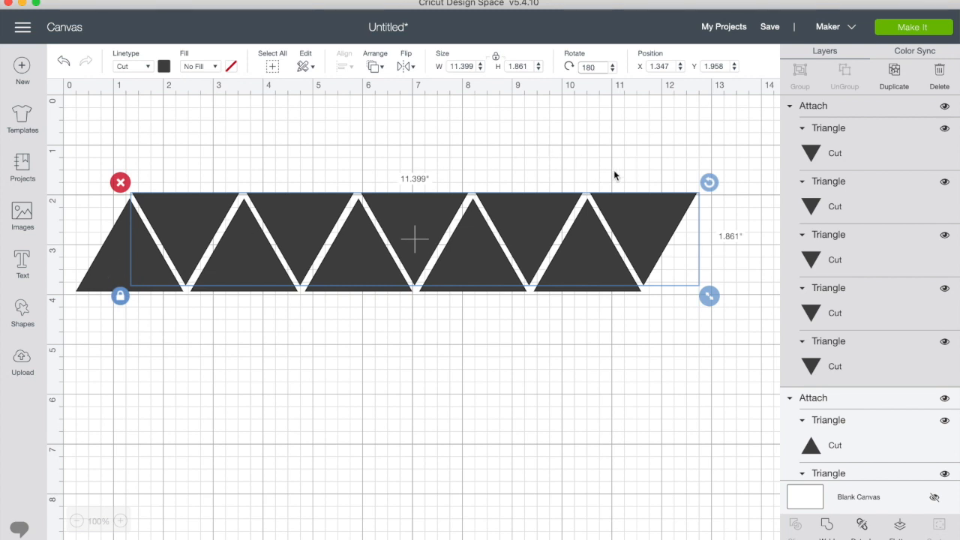
pyautogui.moveTo(862, 526)
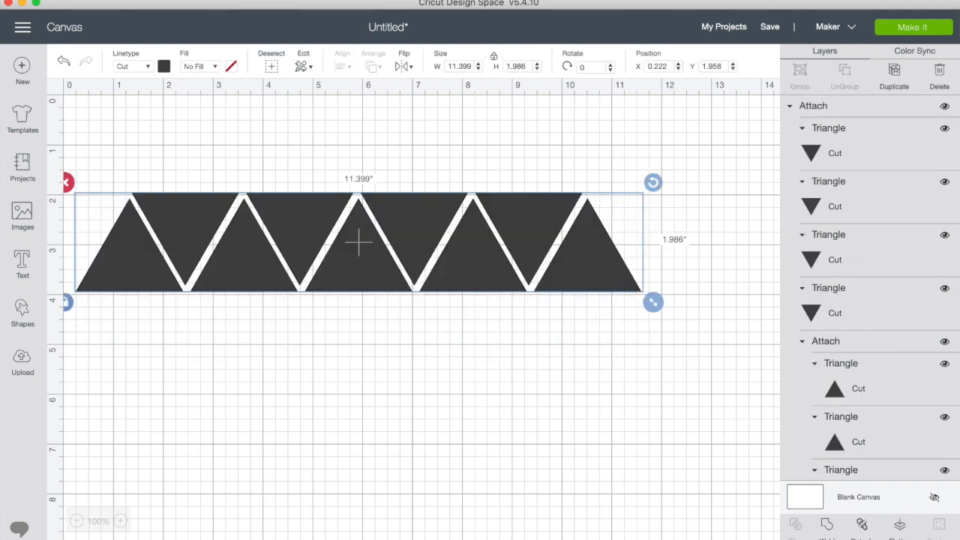
pyautogui.click(913, 27)
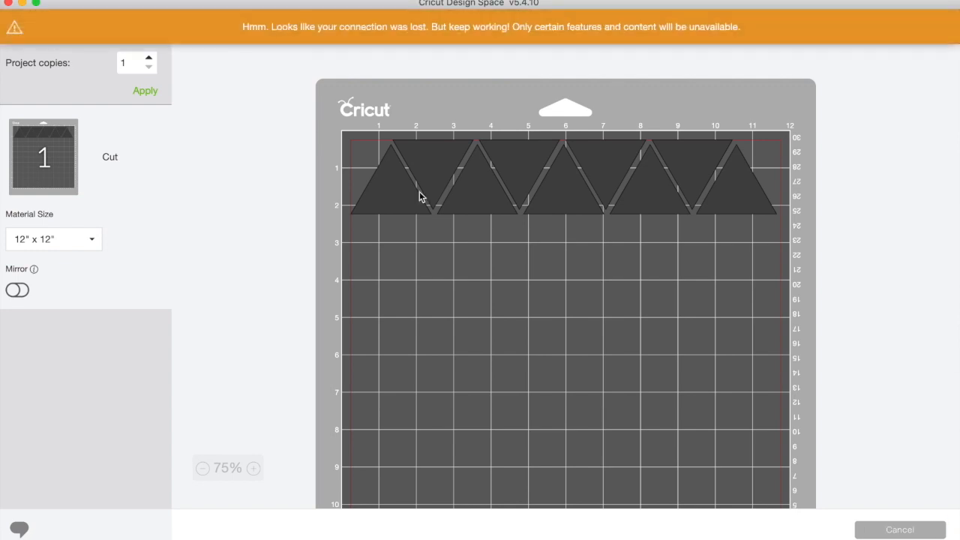
pyautogui.moveTo(684, 162)
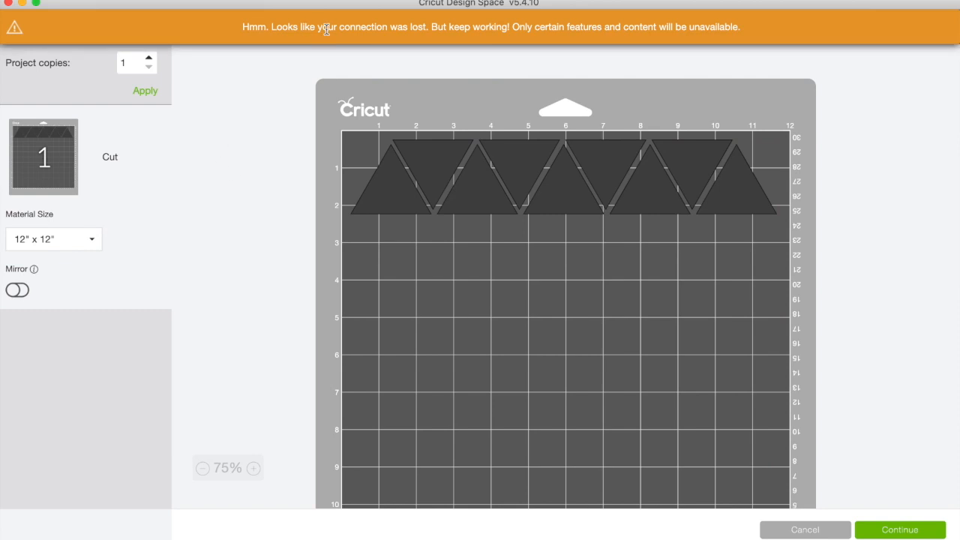
pyautogui.moveTo(484, 67)
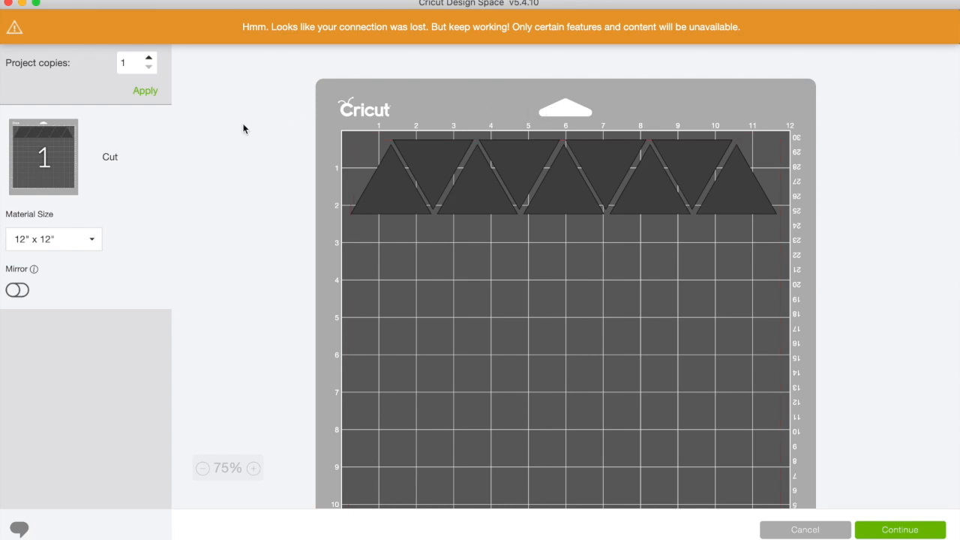
# - Set Project copies to 5 so the interlocked strips stack down the mat
pyautogui.click(129, 63)
pyautogui.write('5')
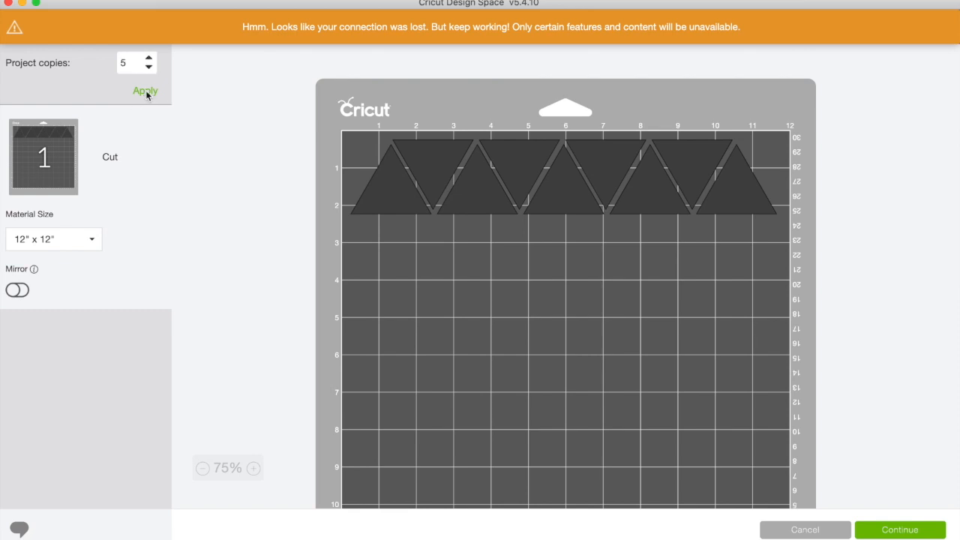
pyautogui.click(144, 91)
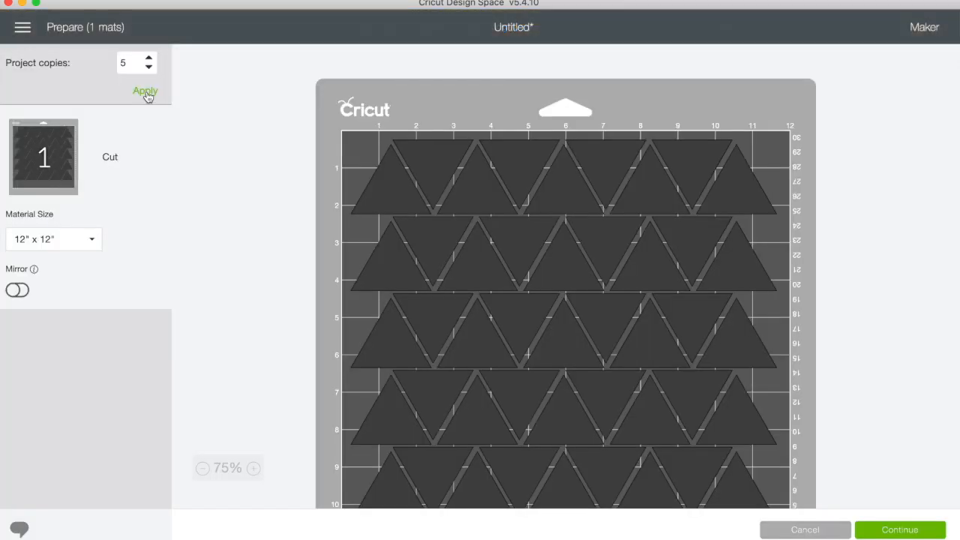